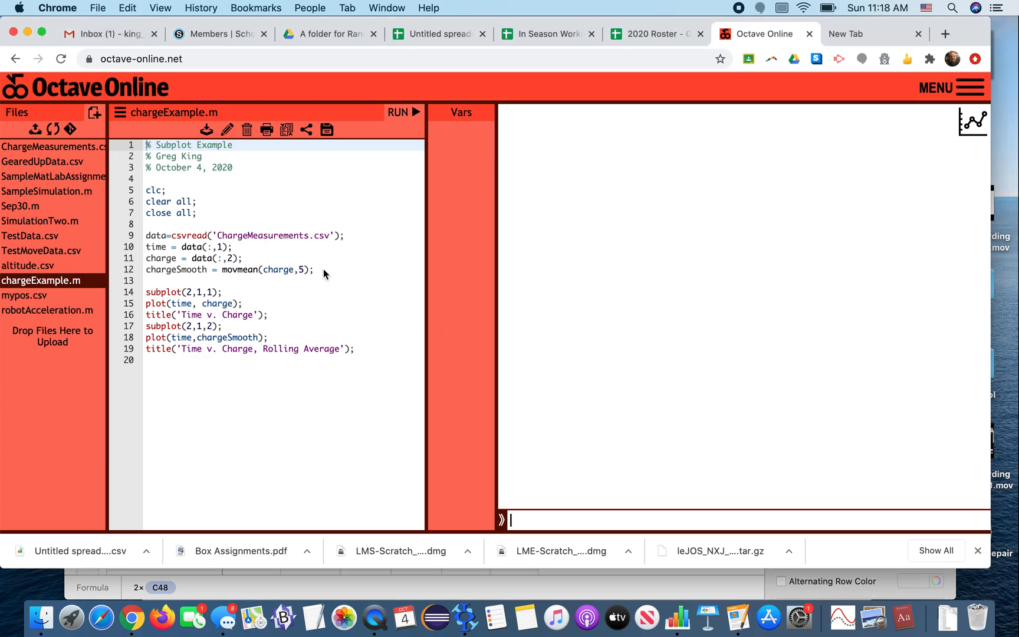
Step: Highlight the CSV-loading and smoothing lines, then save and run chargeExample.m
{"action": "left_click", "coordinate": [145, 235]}
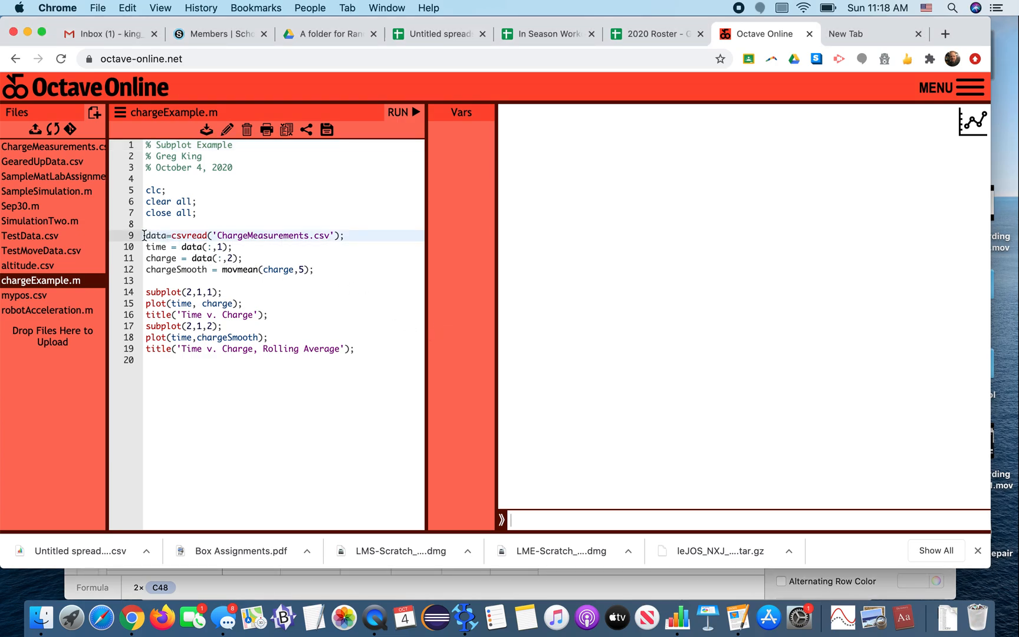
{"action": "left_click_drag", "start_coordinate": [145, 235], "coordinate": [313, 269]}
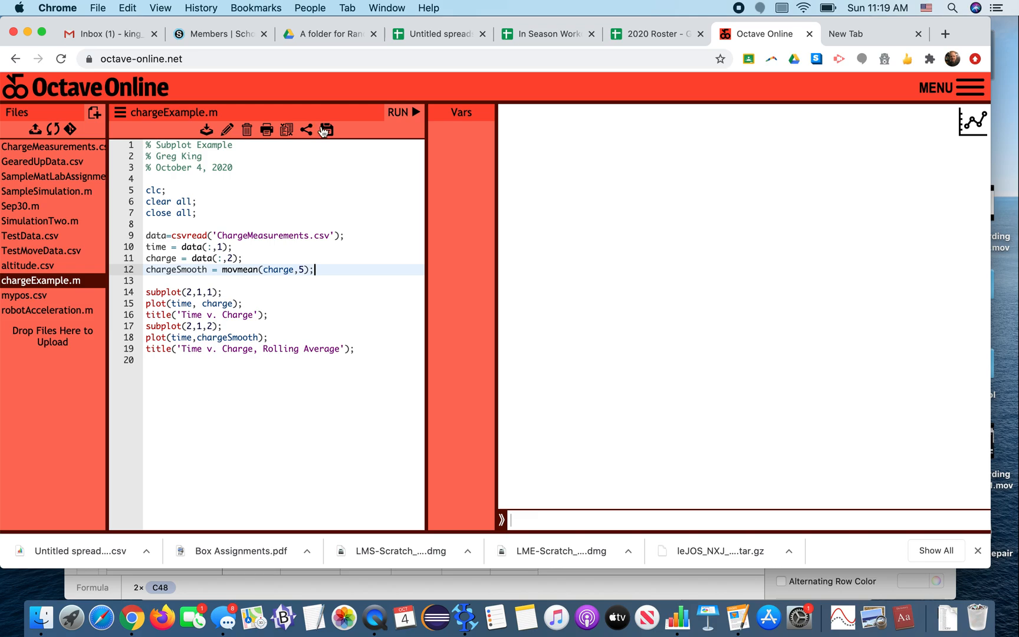
{"action": "left_click", "coordinate": [399, 113]}
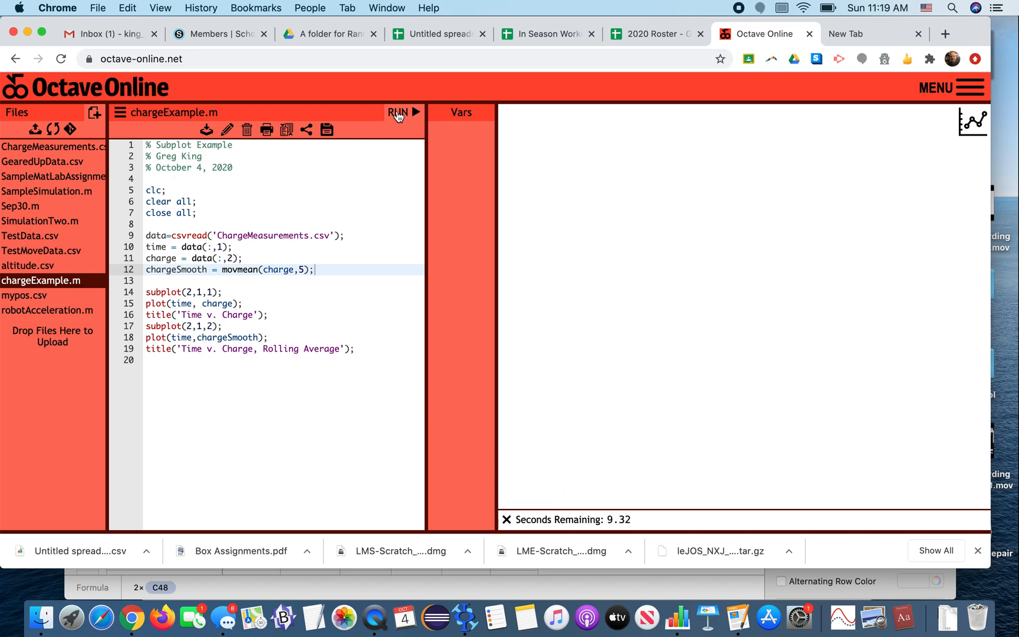
{"action": "left_click", "coordinate": [397, 112]}
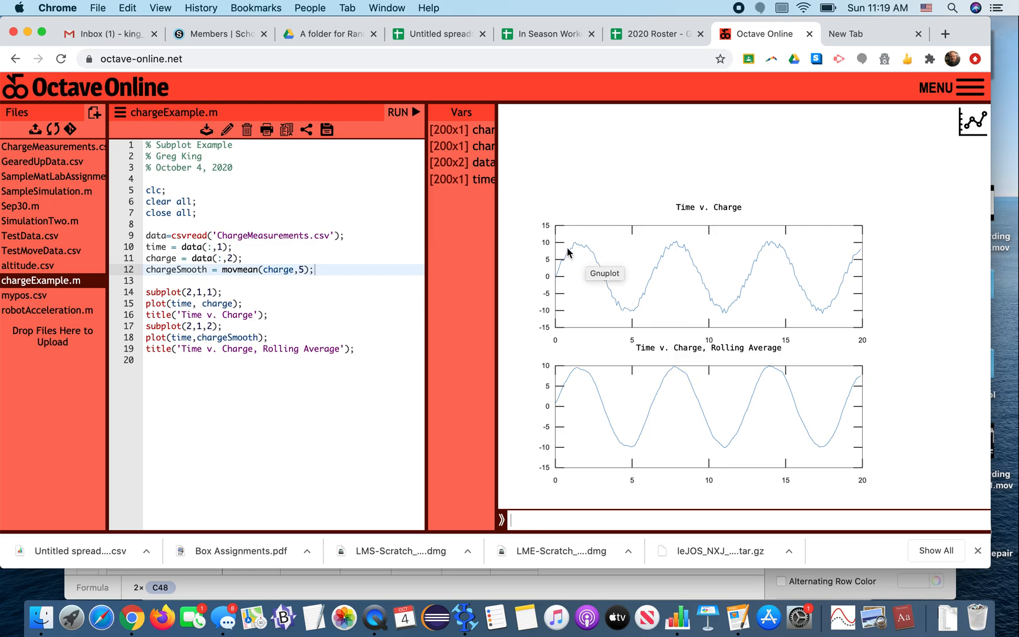
{"action": "mouse_move", "coordinate": [741, 295]}
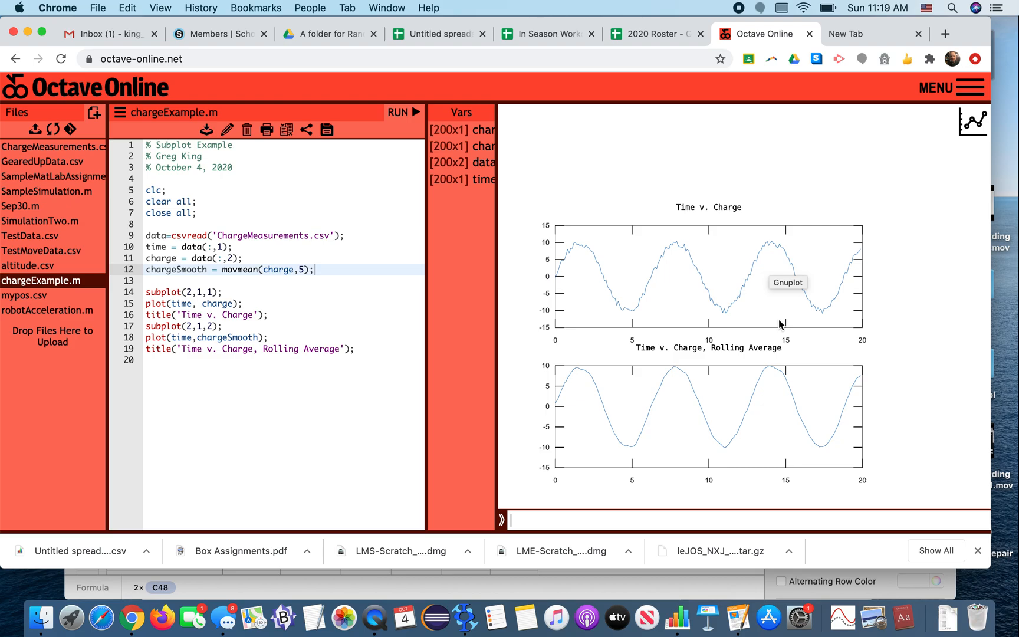
{"action": "mouse_move", "coordinate": [655, 400]}
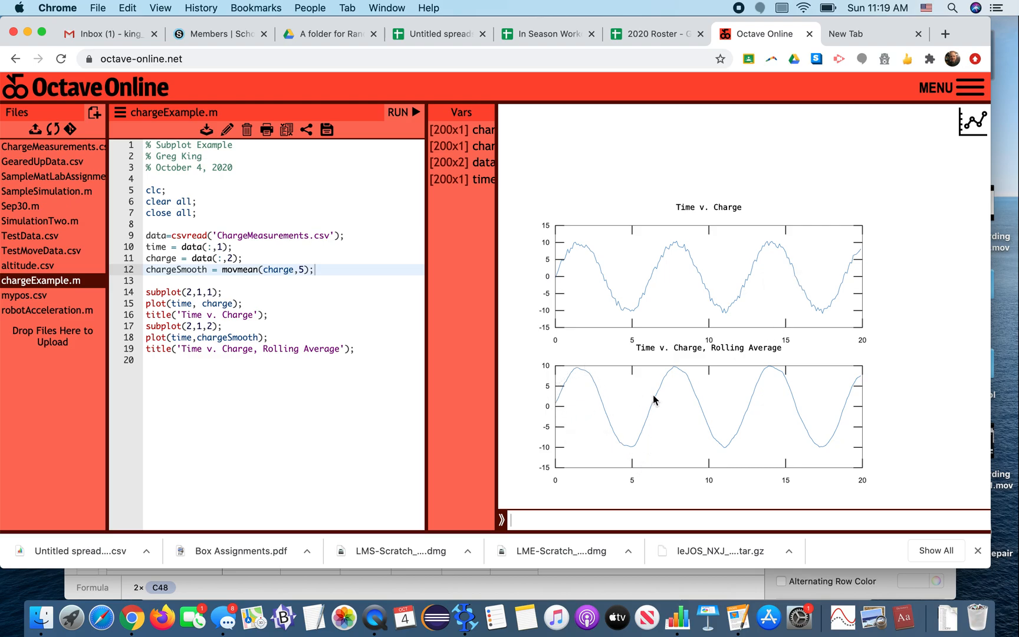
{"action": "mouse_move", "coordinate": [859, 369]}
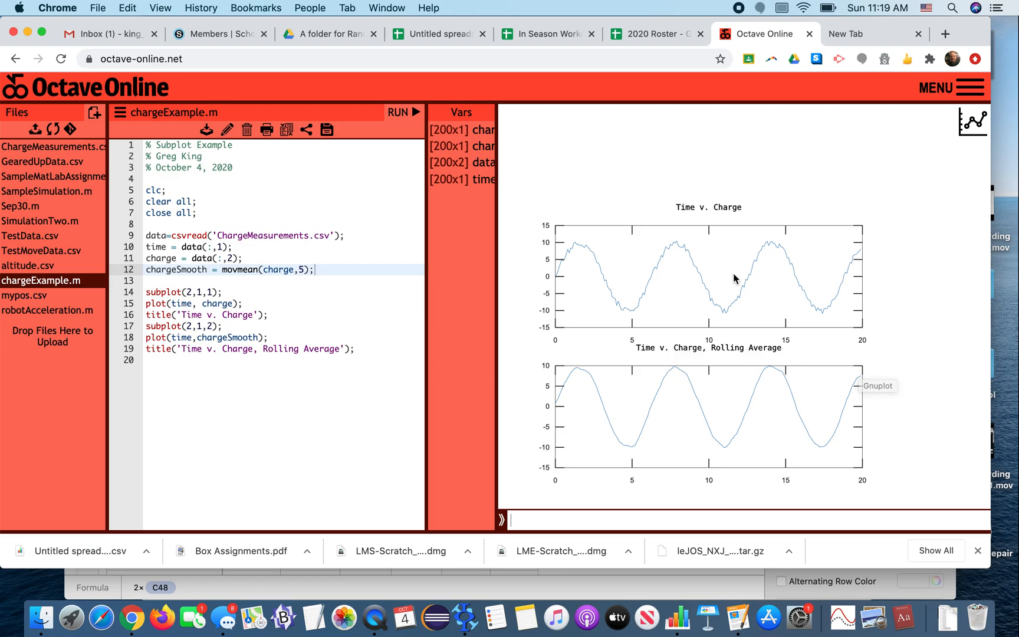
{"action": "mouse_move", "coordinate": [192, 260]}
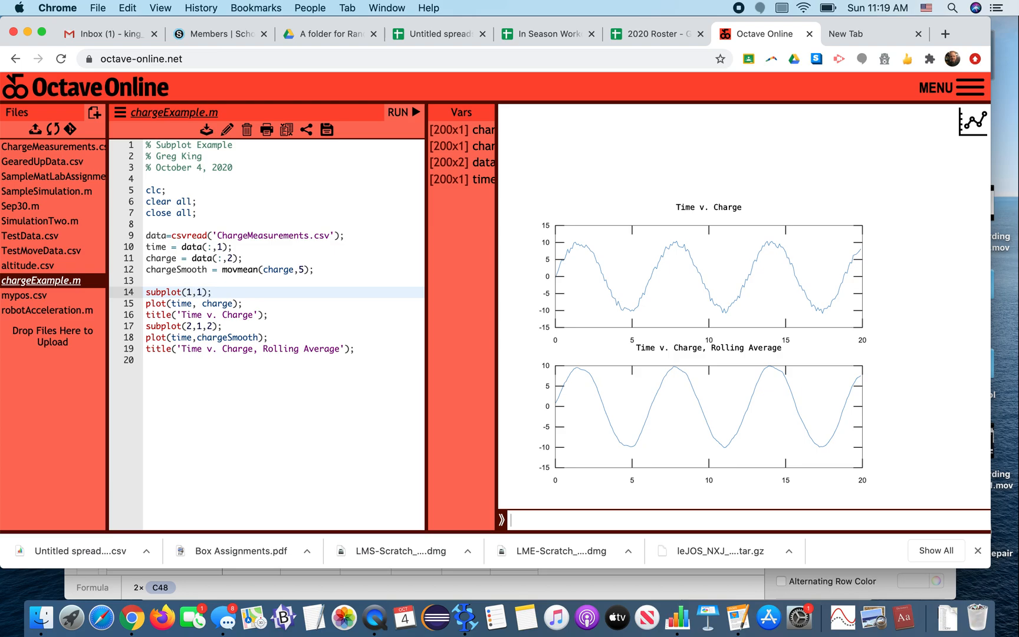
Step: Change the subplot calls to subplot(1,2,1) and subplot(1,2,2), rerun, then start editing rows to 2
{"action": "type", "text": "2,"}
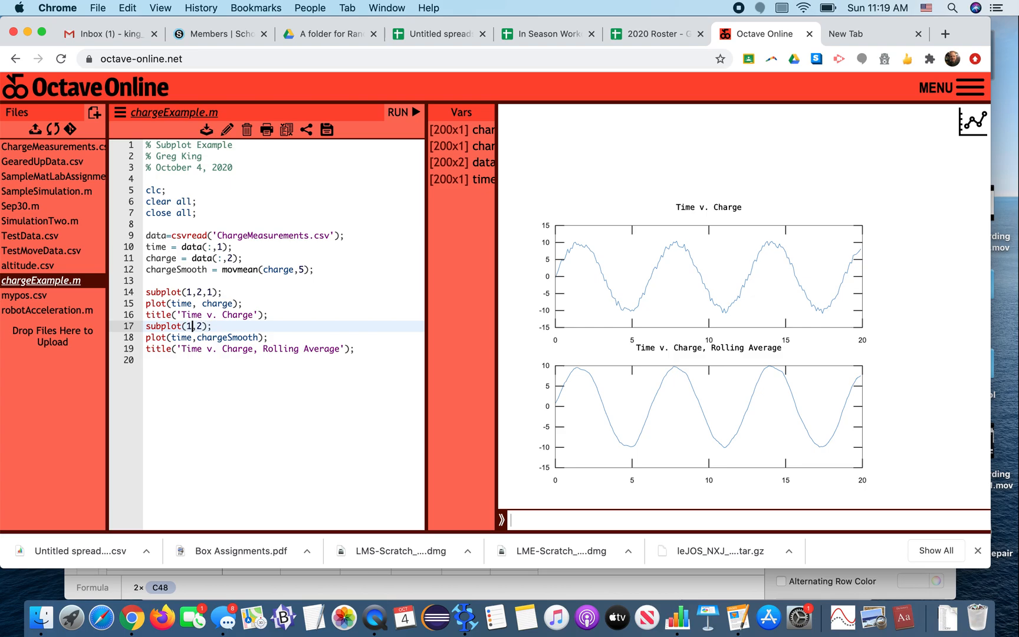
{"action": "type", "text": "2"}
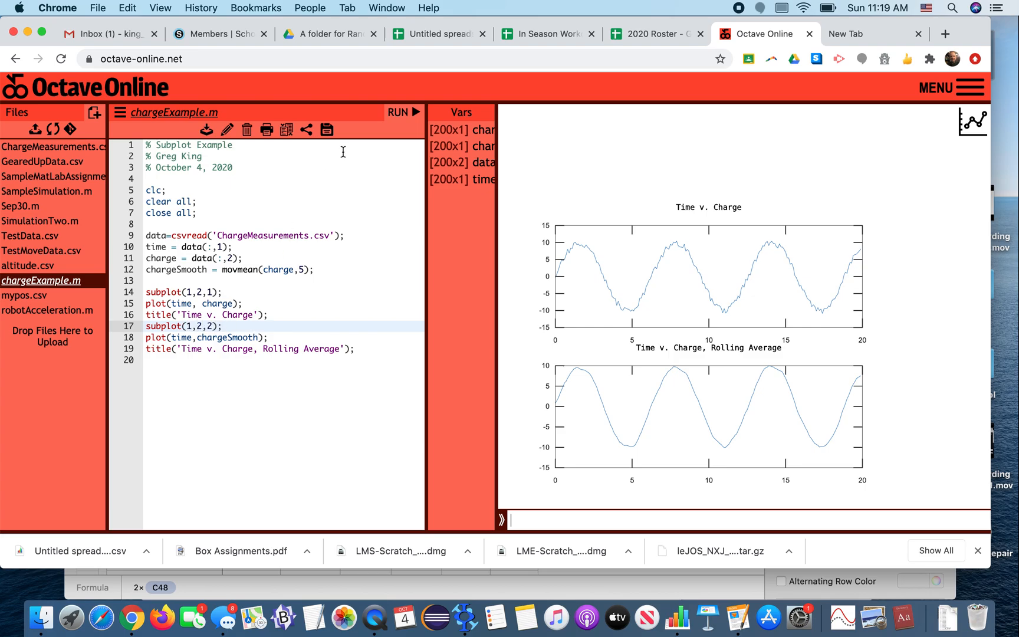
{"action": "left_click", "coordinate": [397, 112]}
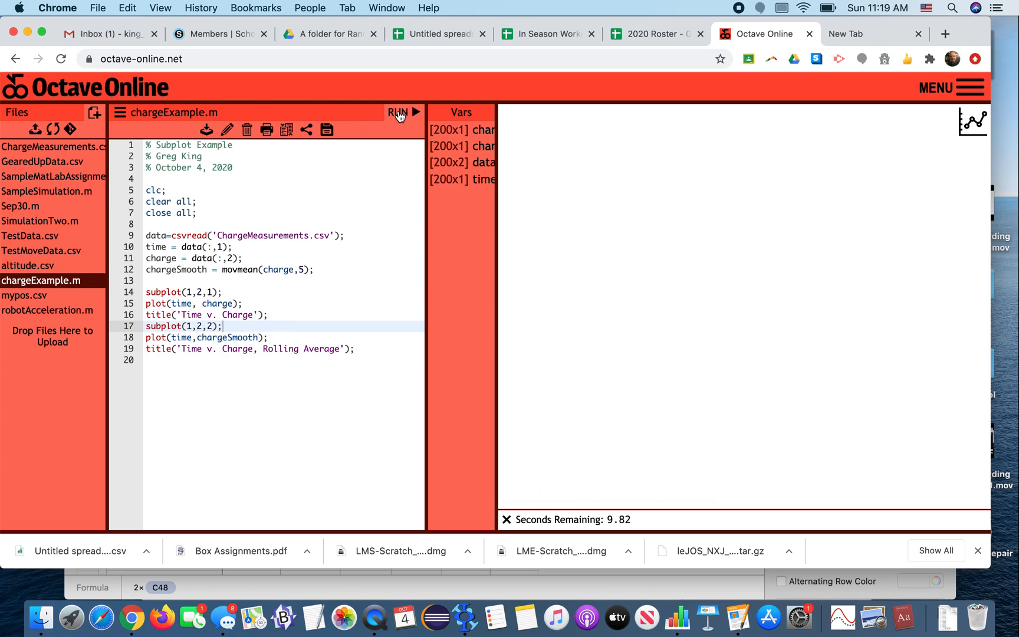
{"action": "left_click", "coordinate": [397, 112]}
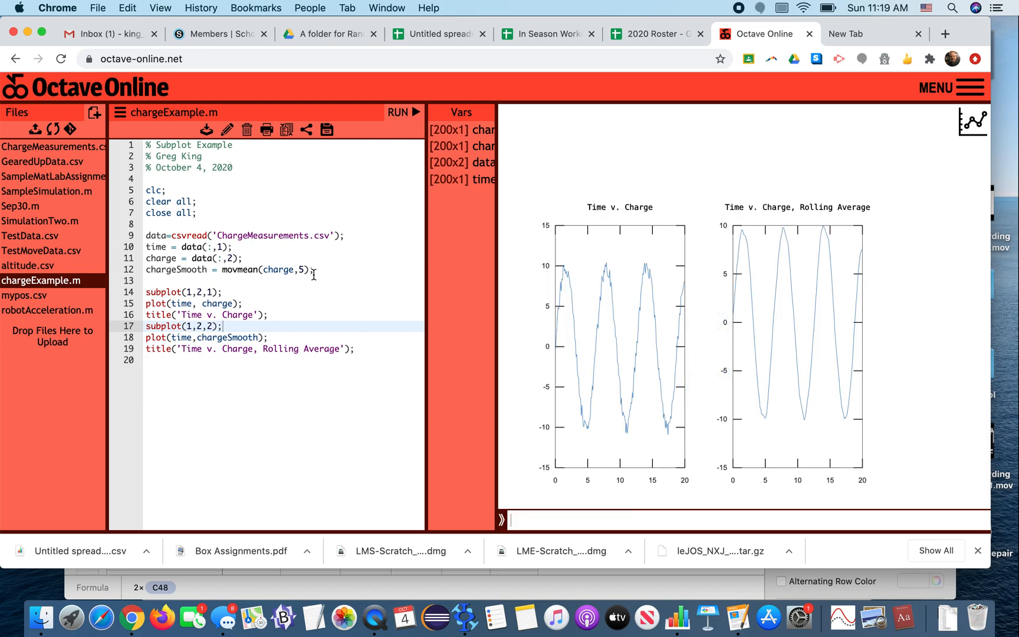
{"action": "type", "text": "2"}
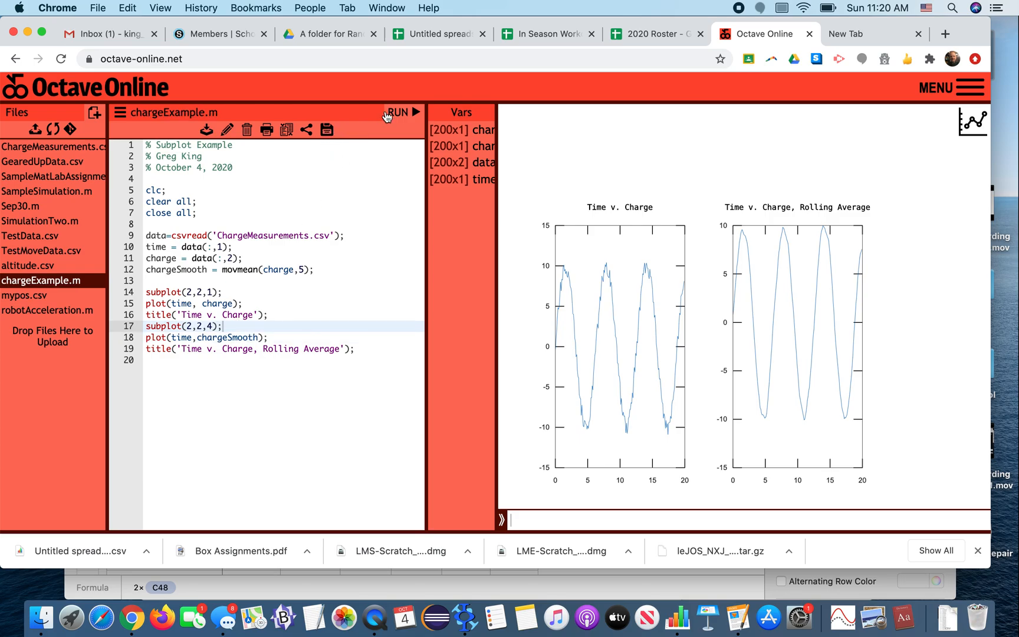
Step: Rerun the script with subplot(2,2,1) and subplot(2,2,4) for the quadrant layout
{"action": "left_click", "coordinate": [399, 112]}
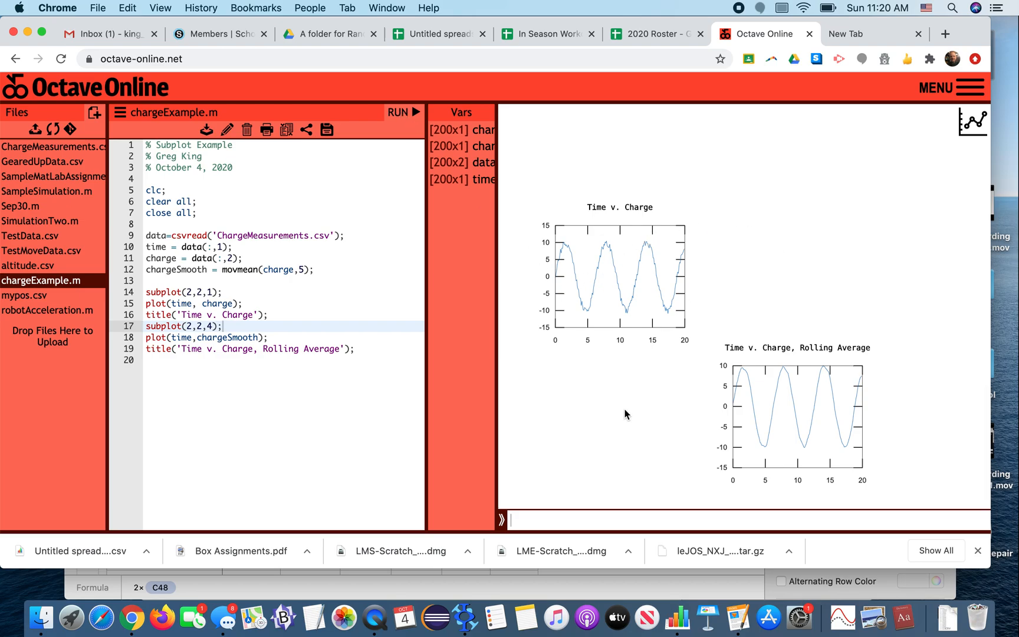
{"action": "mouse_move", "coordinate": [706, 456]}
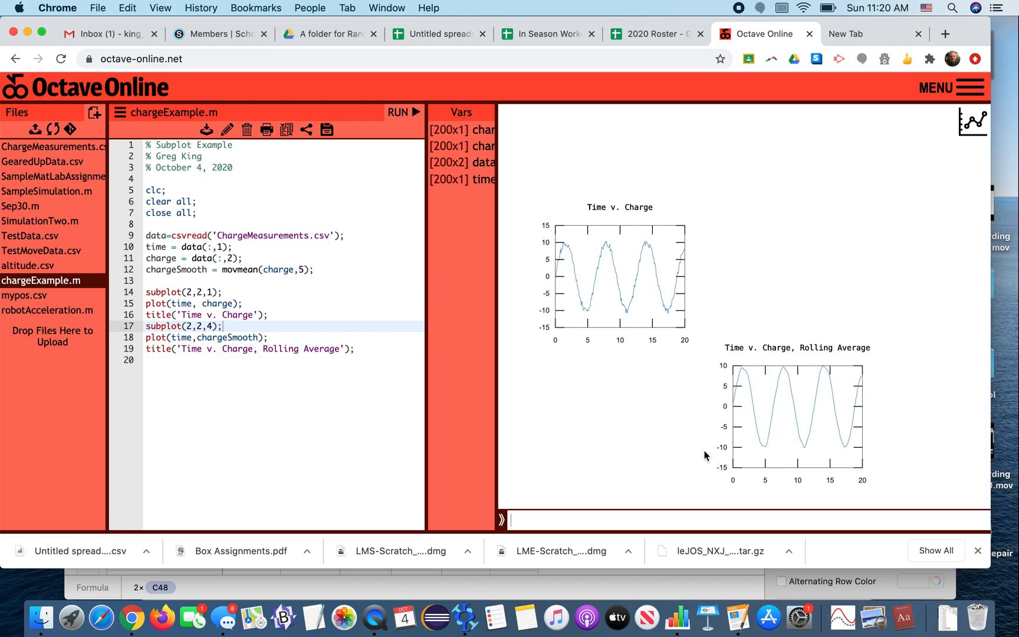
{"action": "mouse_move", "coordinate": [706, 456]}
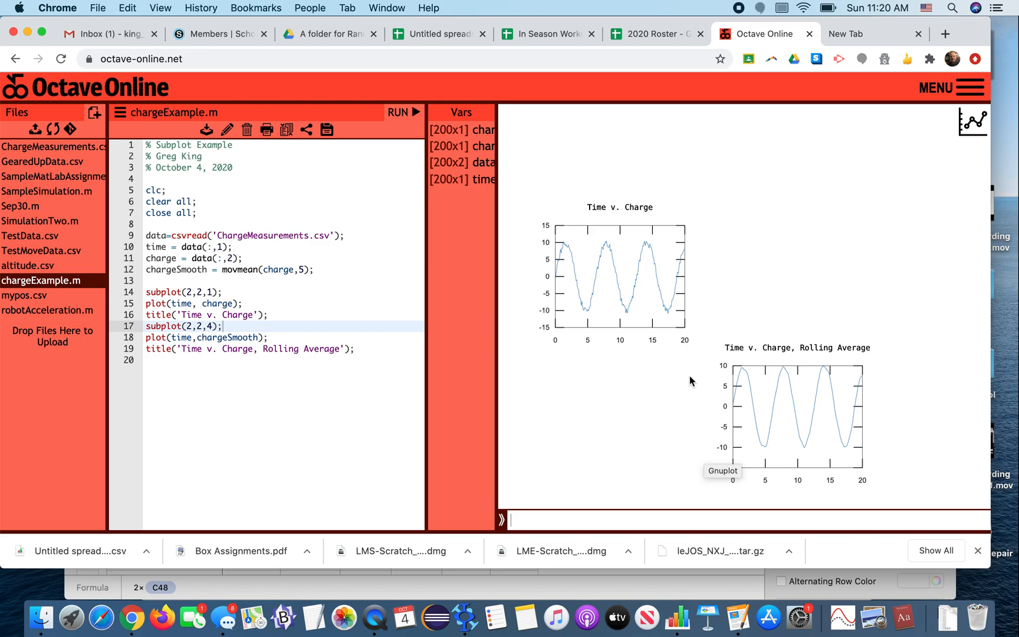
{"action": "mouse_move", "coordinate": [674, 357]}
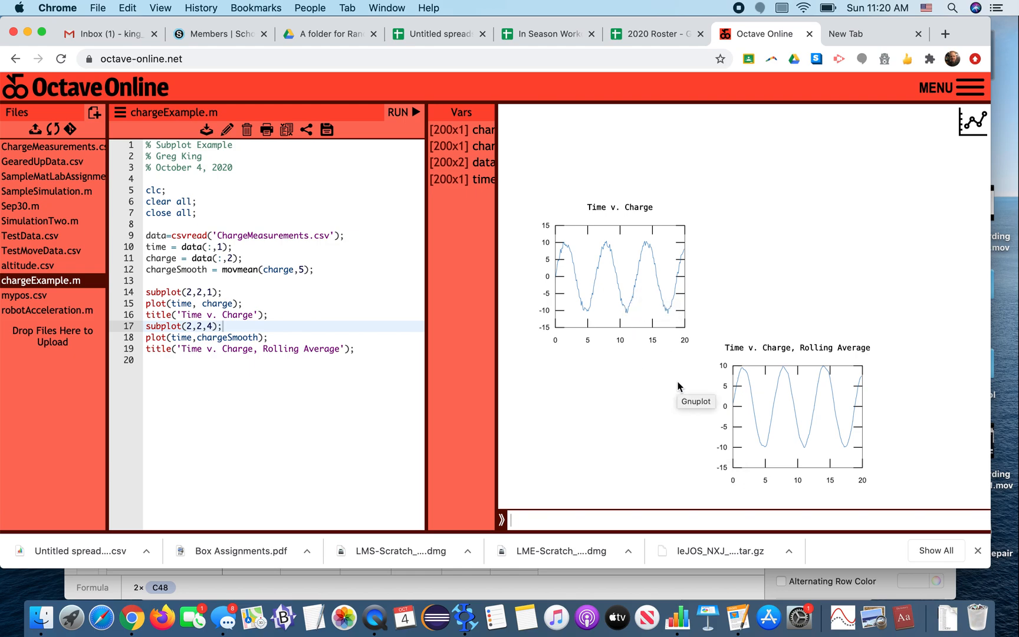
{"action": "mouse_move", "coordinate": [275, 308]}
{"action": "type", "text": "1,"}
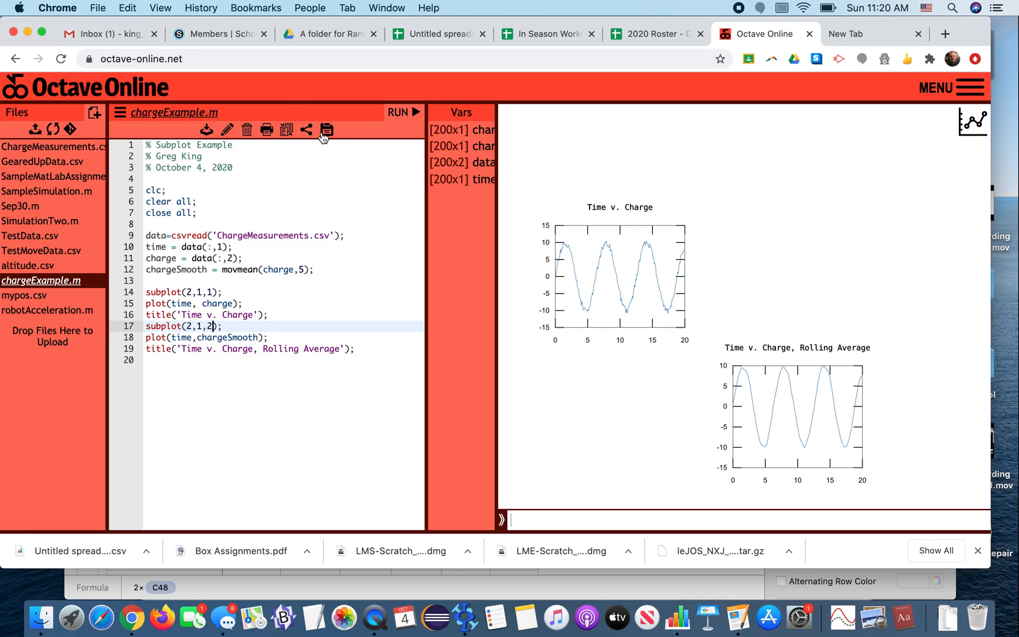
Step: Save chargeExample.m with subplot(2,1,1) and subplot(2,1,2) and rerun it
{"action": "left_click", "coordinate": [403, 112]}
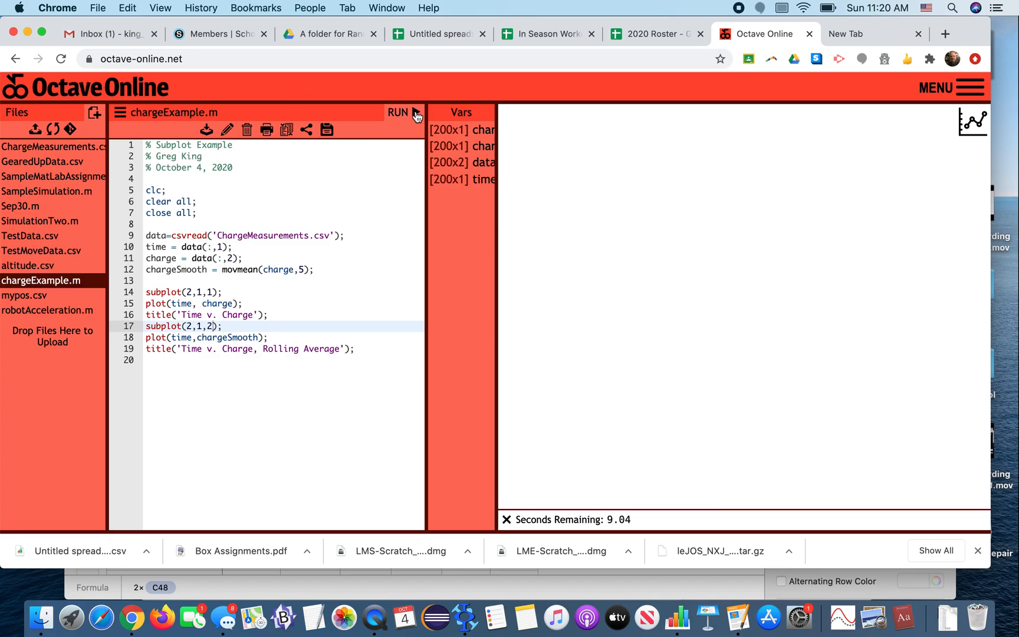
{"action": "left_click", "coordinate": [397, 112]}
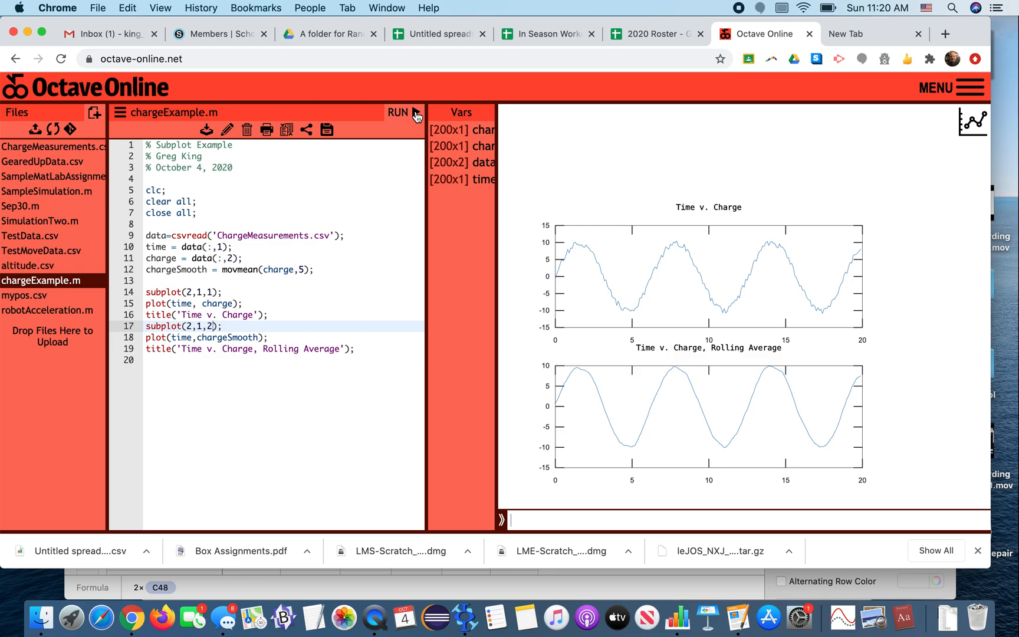
{"action": "mouse_move", "coordinate": [528, 9]}
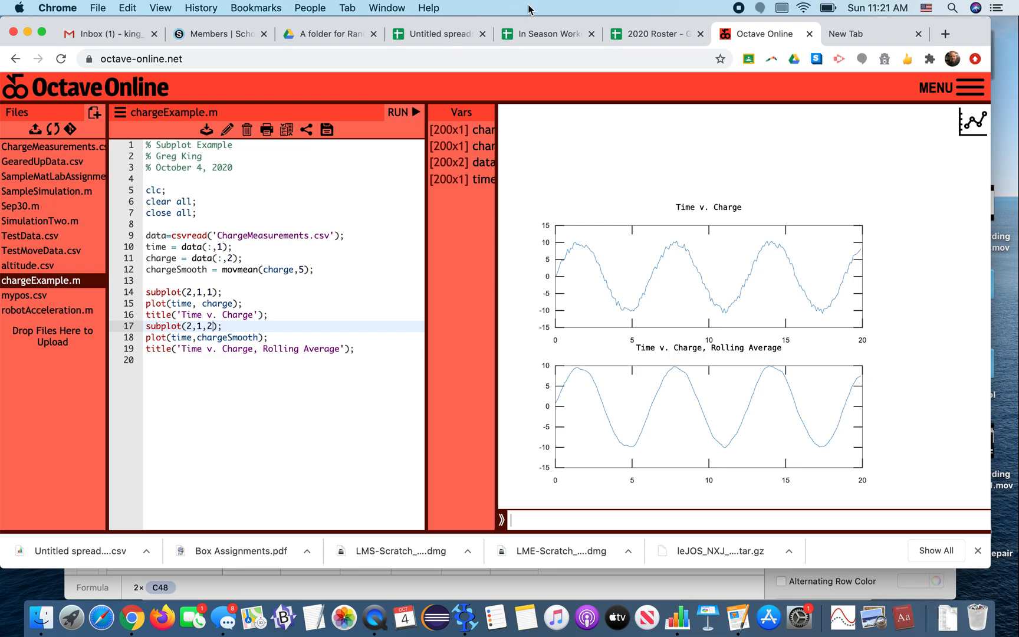